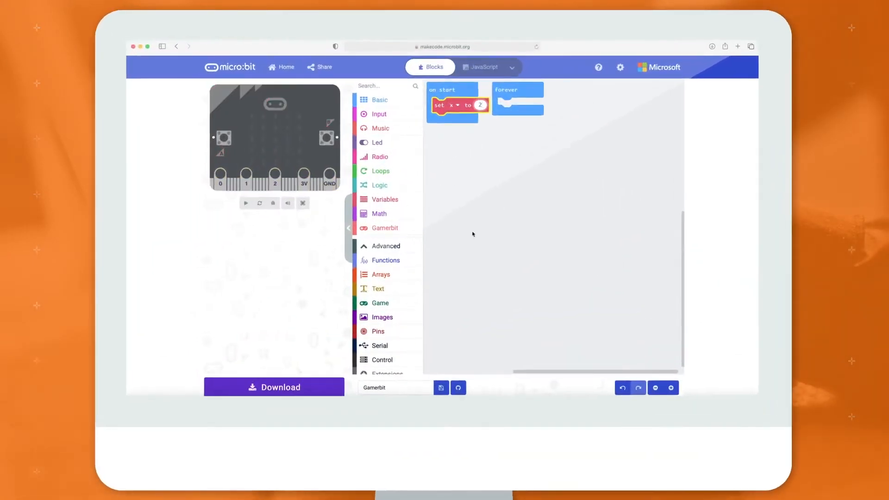
Add a set-variable block from the Variables category into the Gamerbit program
{"action": "left_click", "coordinate": [385, 199]}
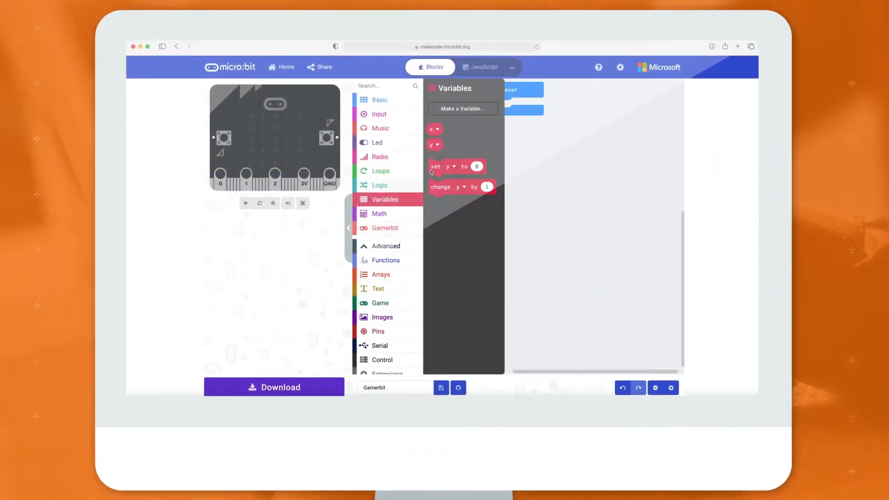
{"action": "left_click_drag", "start_coordinate": [454, 166], "coordinate": [453, 120]}
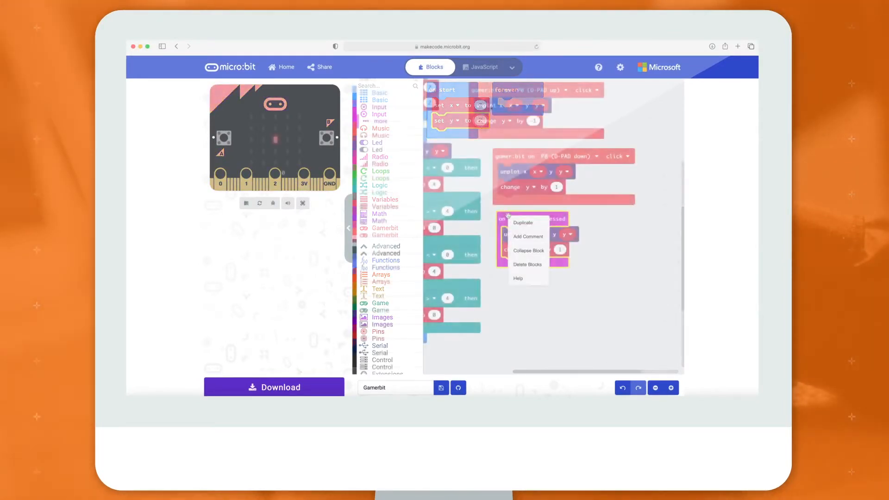
{"action": "left_click", "coordinate": [523, 222]}
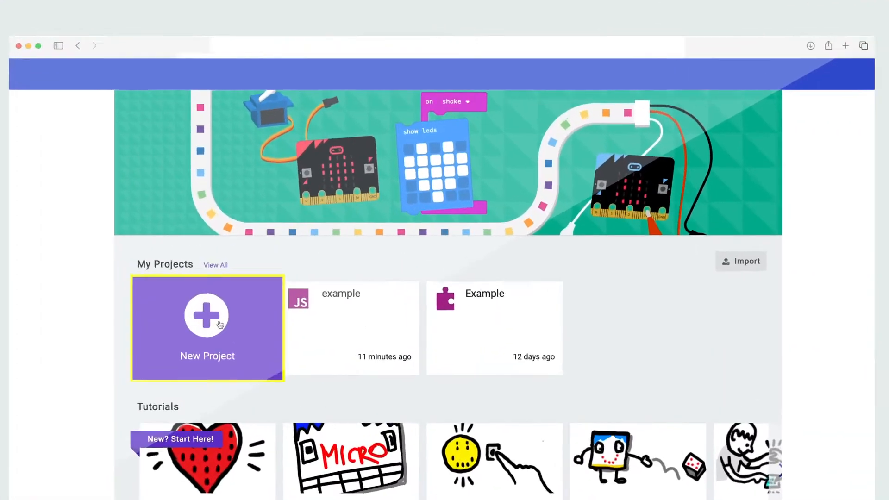
Create a new project and nest a 'show icon' heart block inside 'on button A pressed'
{"action": "left_click", "coordinate": [207, 328]}
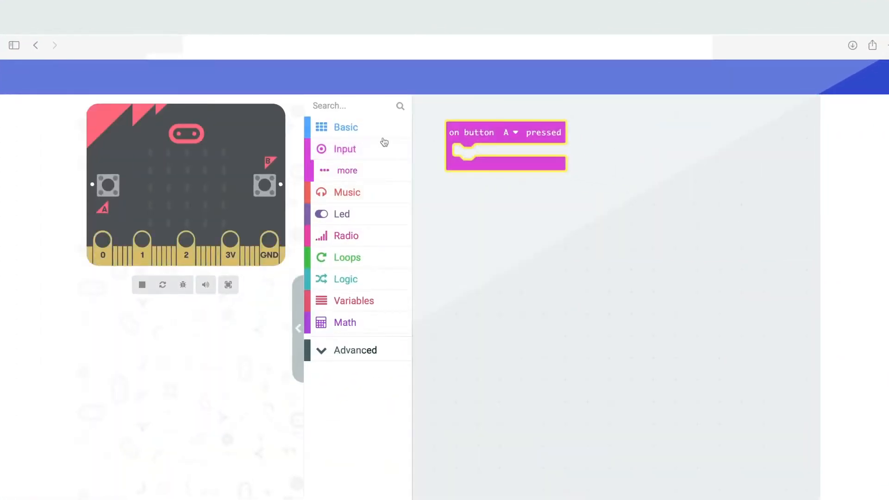
{"action": "left_click", "coordinate": [346, 127]}
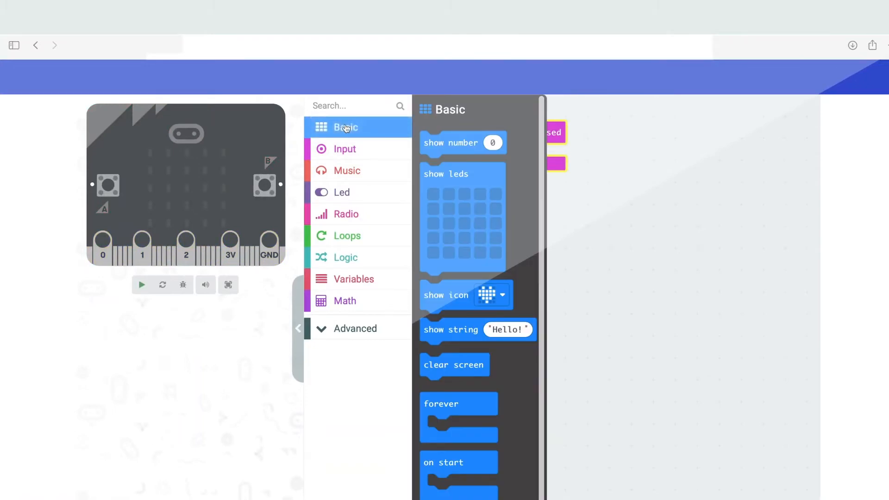
{"action": "left_click_drag", "start_coordinate": [462, 295], "coordinate": [486, 288]}
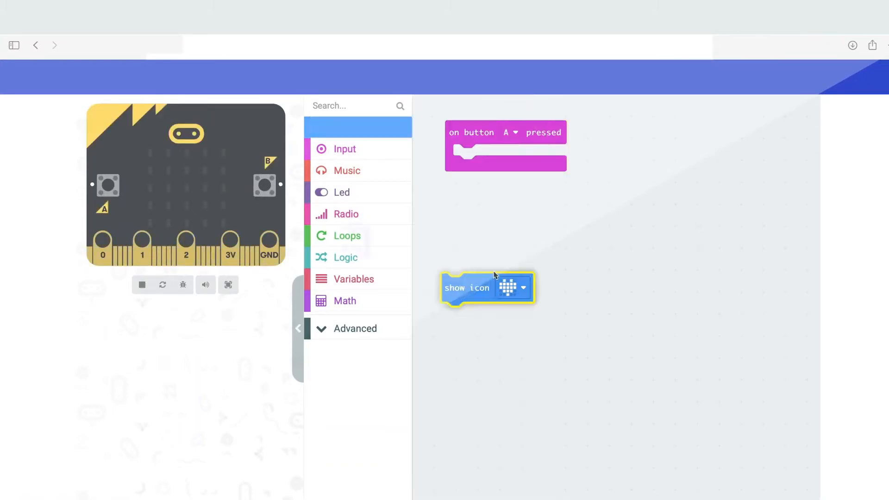
{"action": "left_click_drag", "start_coordinate": [487, 287], "coordinate": [494, 158]}
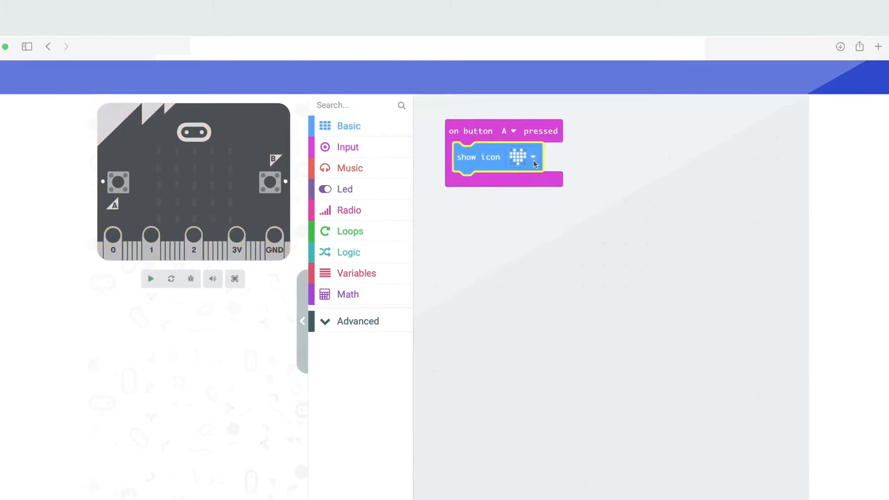